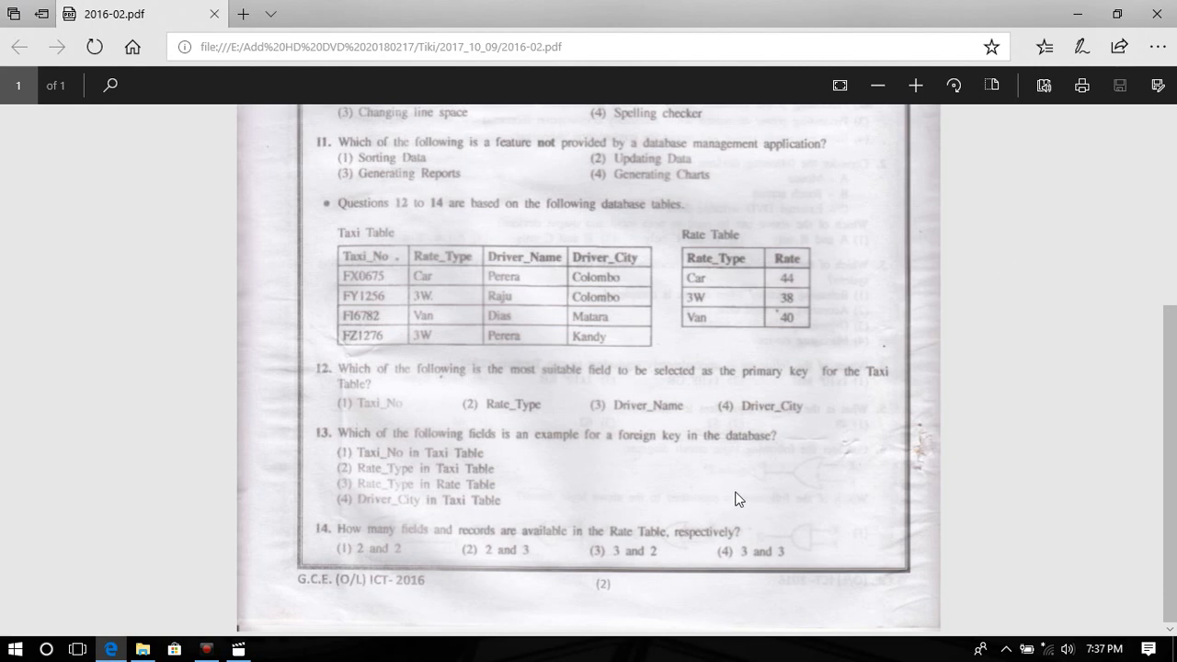
mouse_move(717, 485)
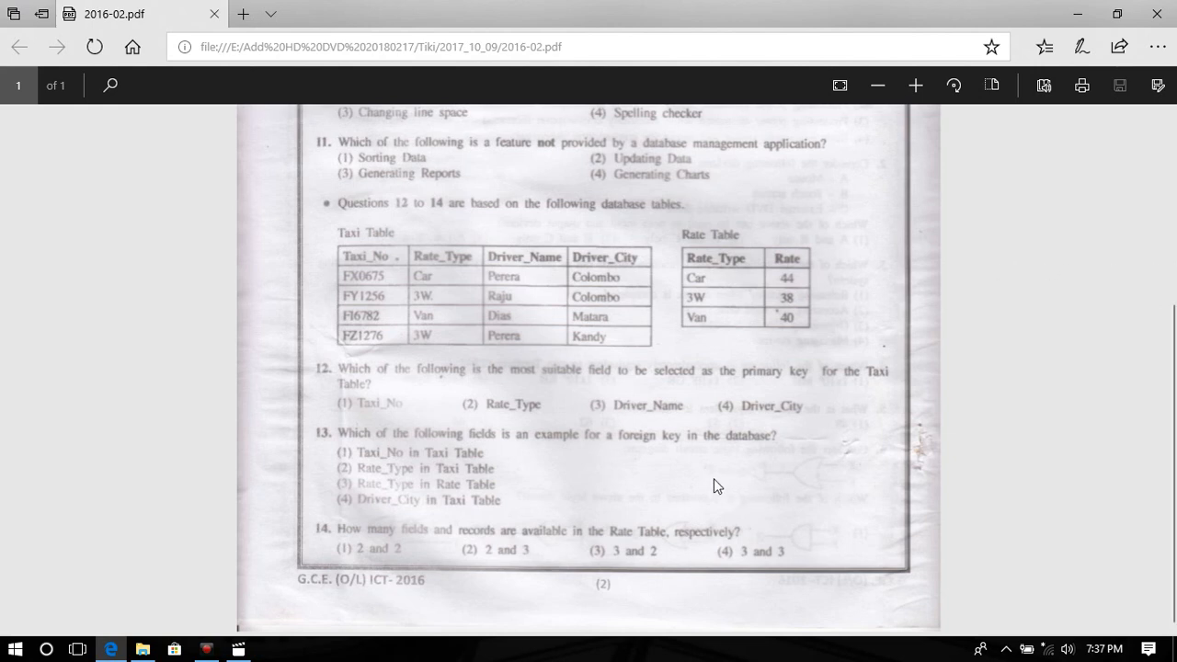
mouse_move(493, 232)
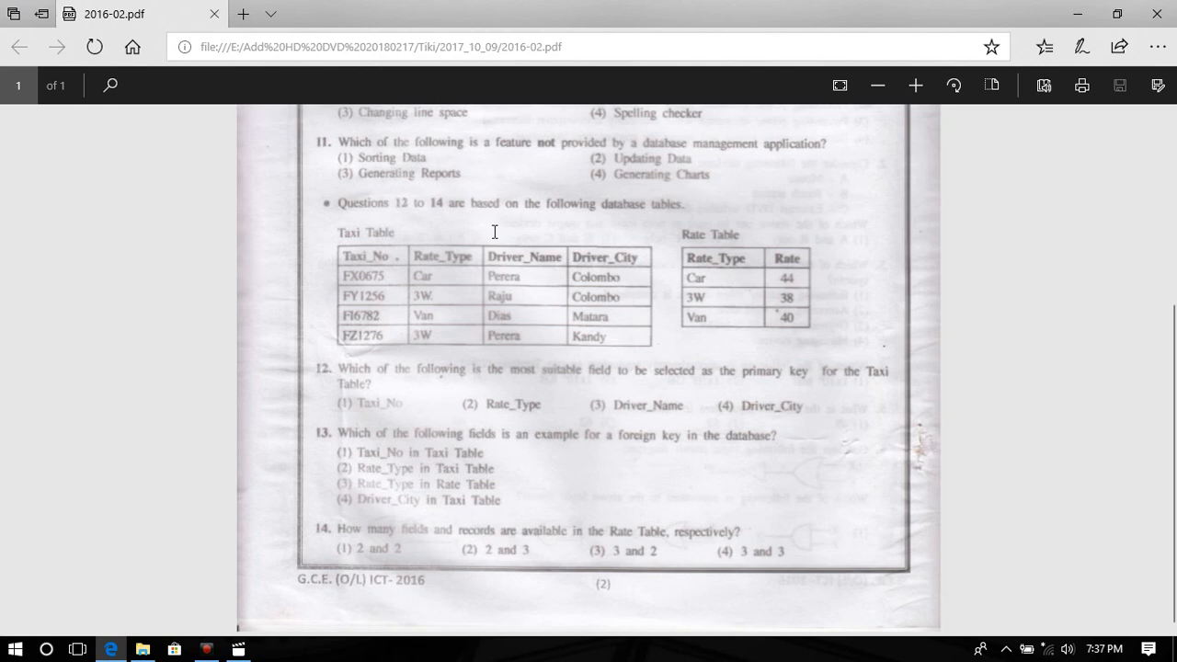
mouse_move(399, 537)
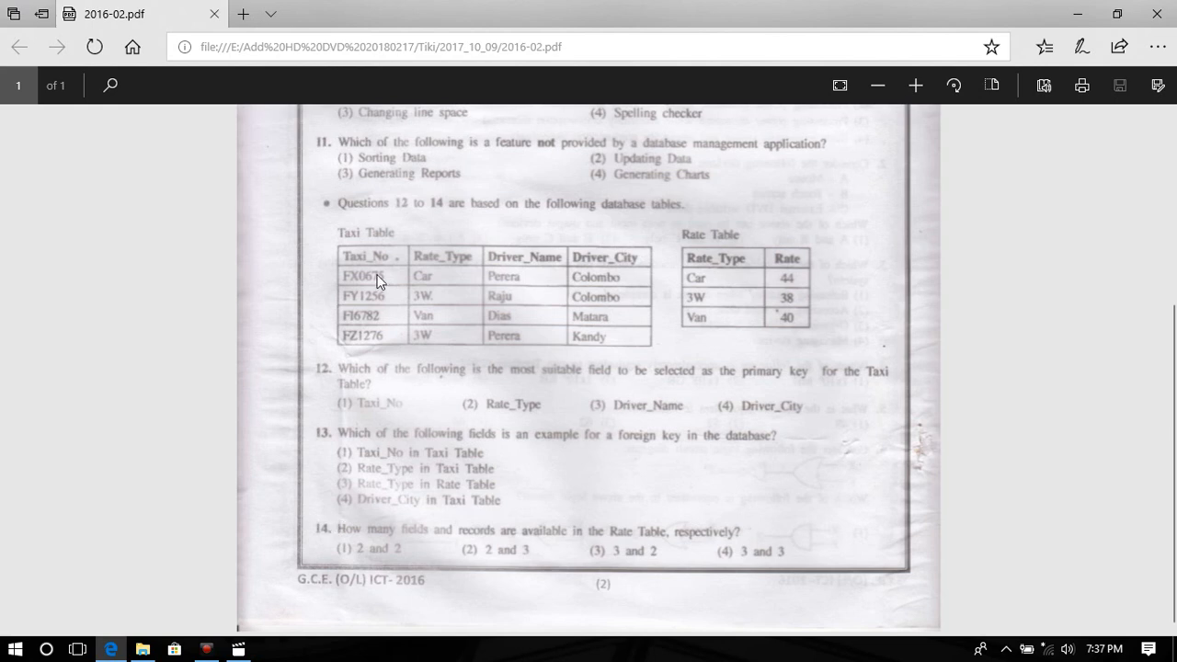
mouse_move(464, 241)
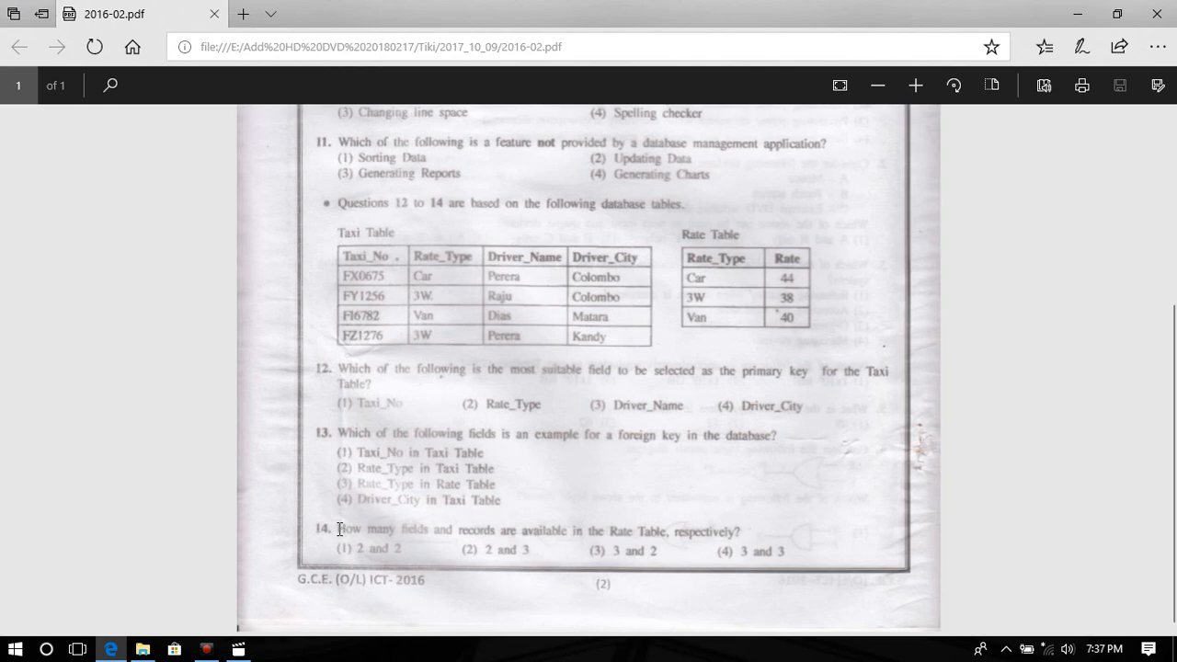
mouse_move(695, 234)
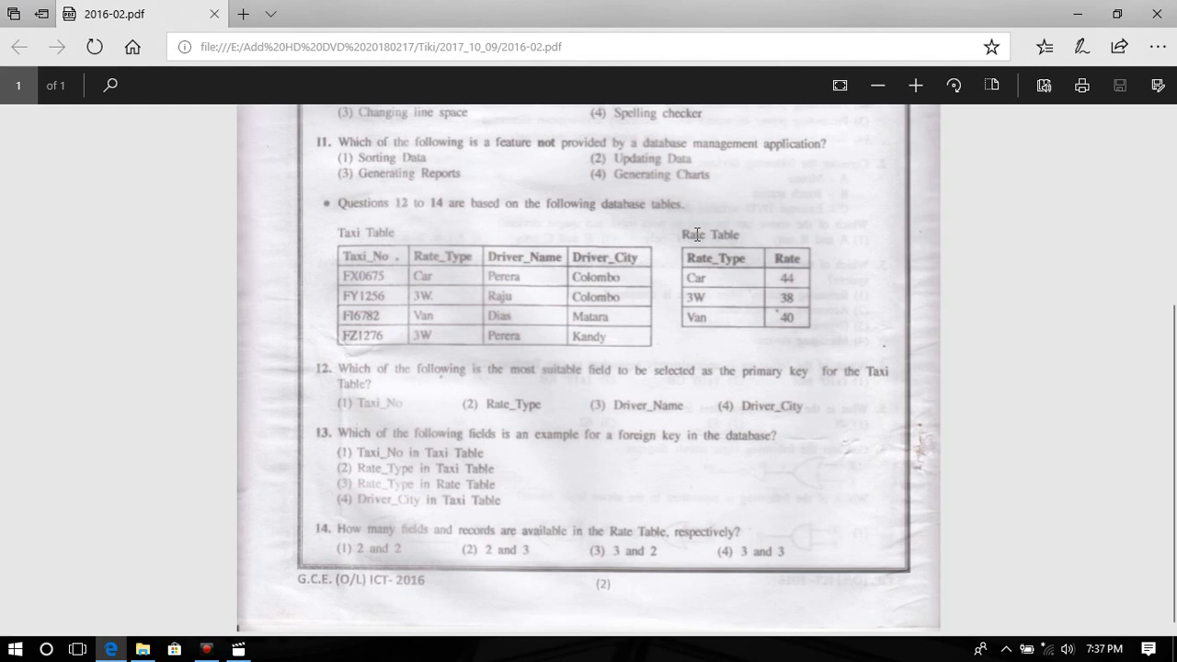
mouse_move(462, 594)
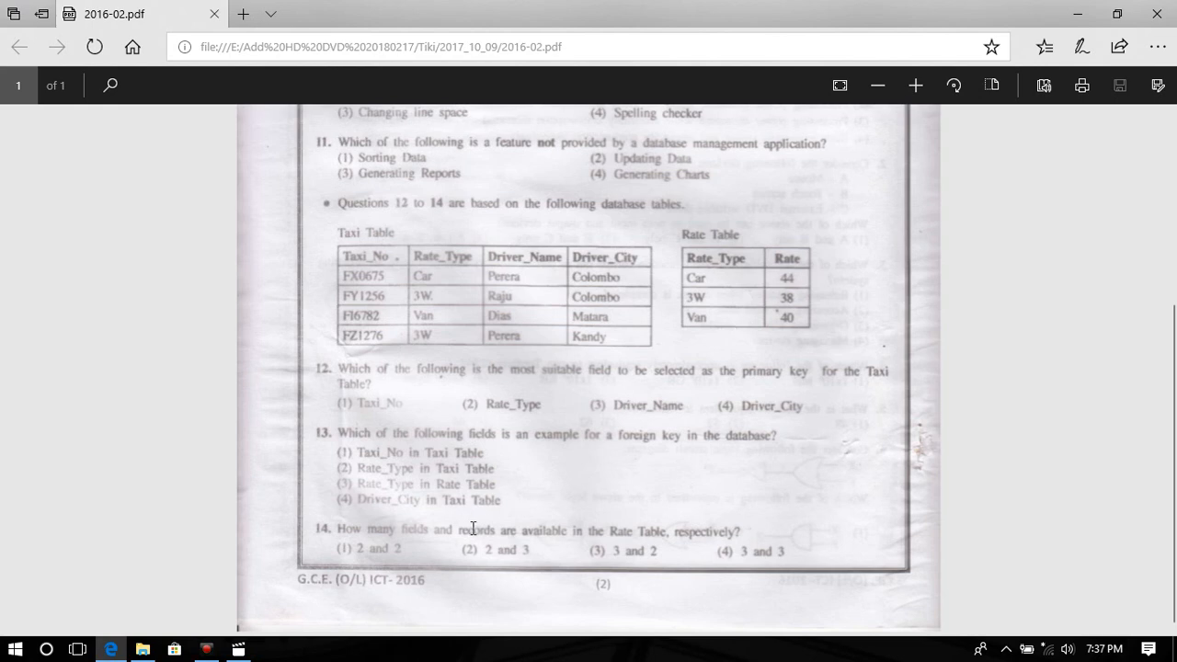
mouse_move(460, 523)
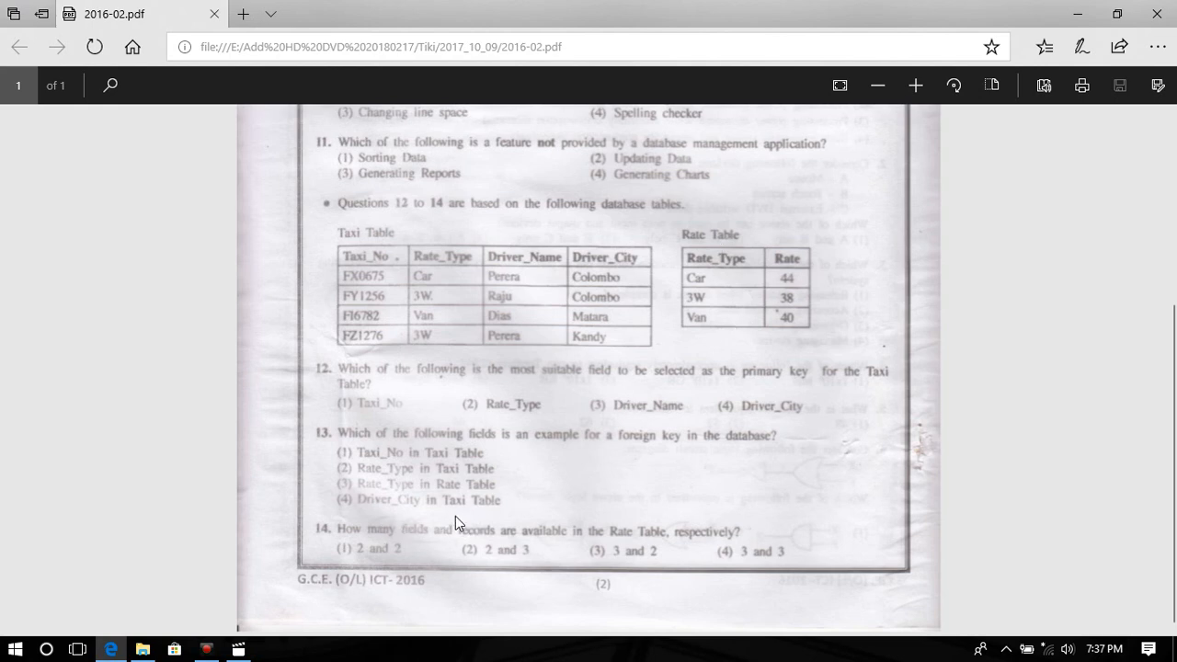
mouse_move(574, 522)
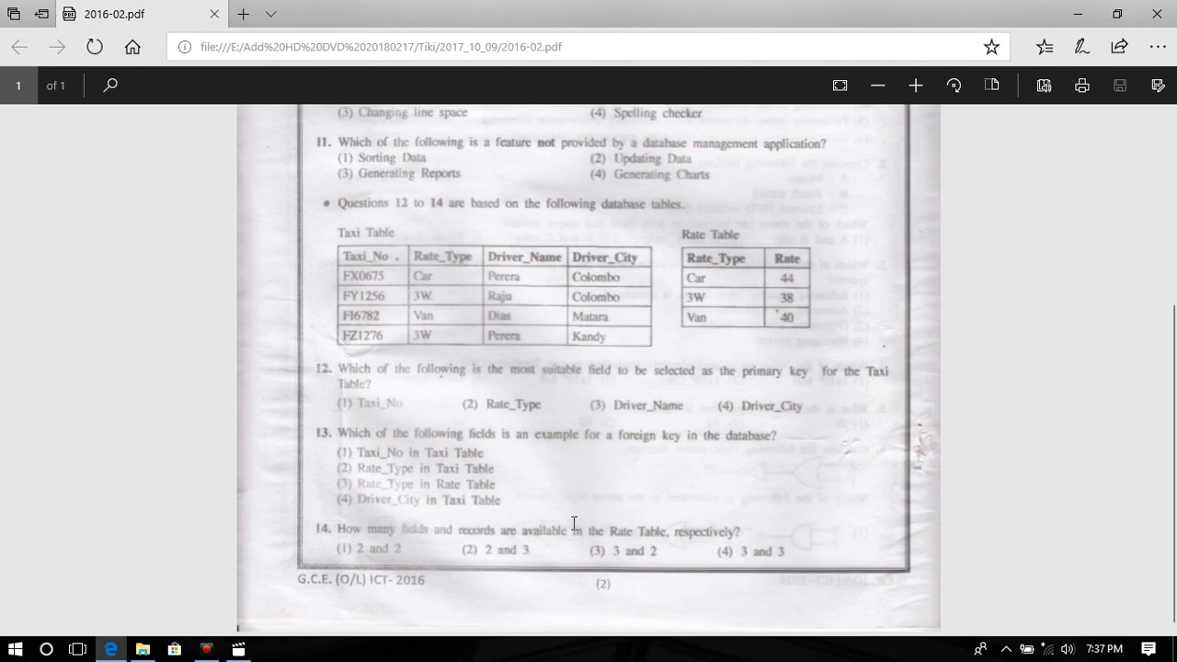
mouse_move(717, 243)
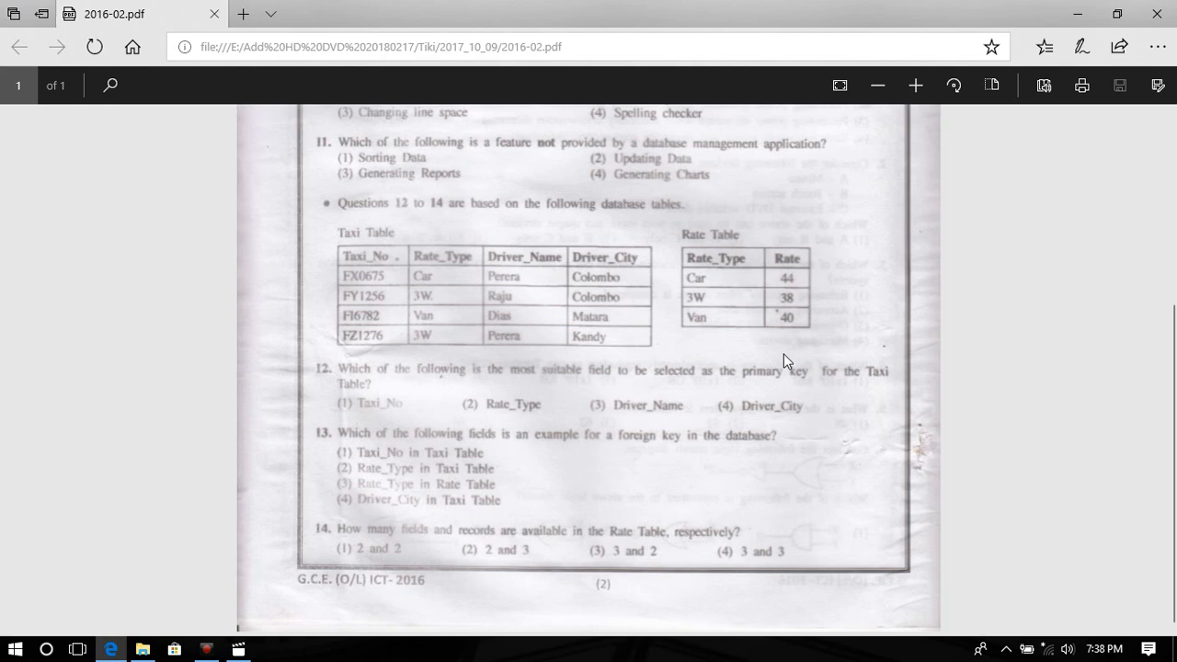
mouse_move(662, 276)
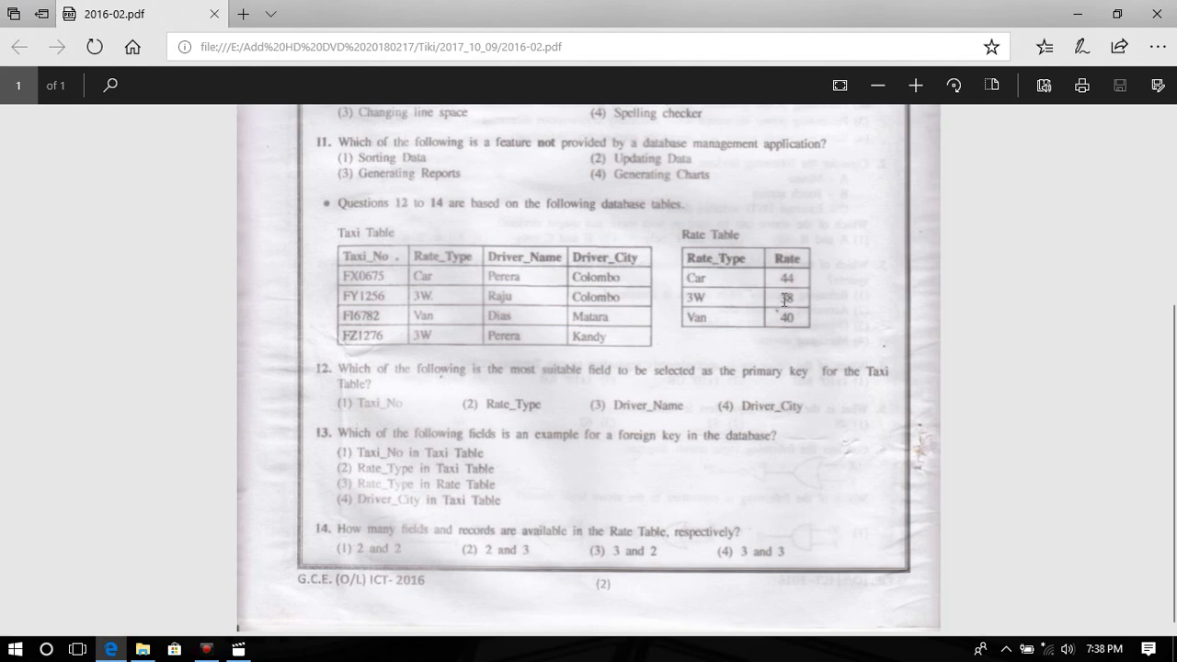
mouse_move(691, 316)
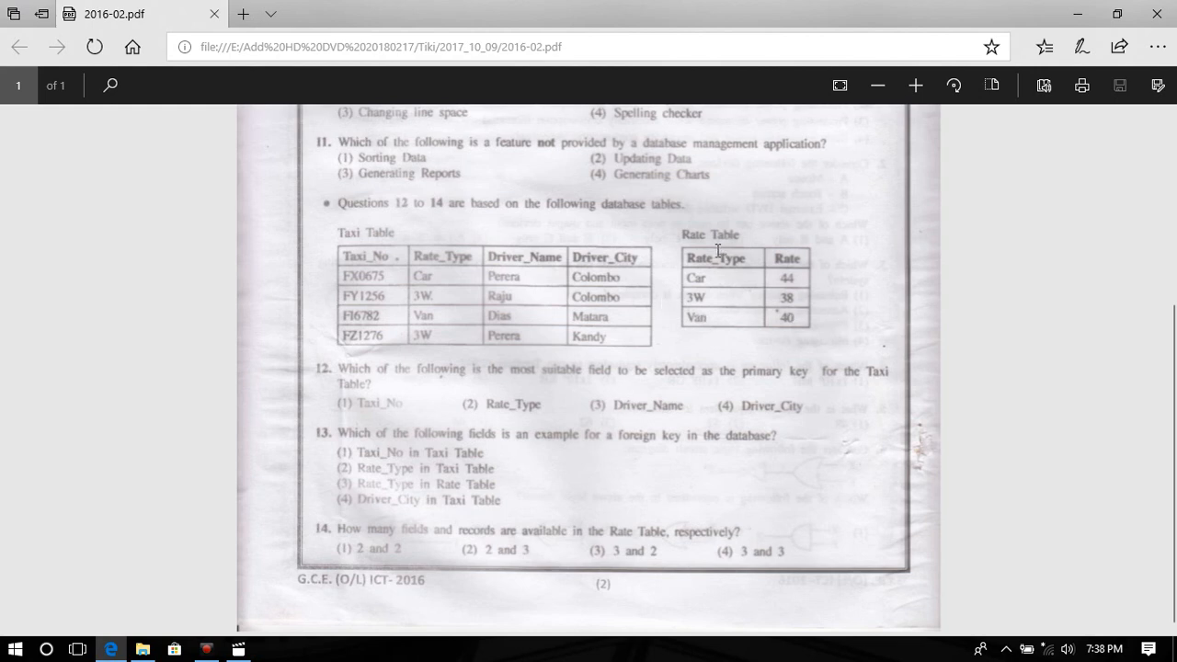
mouse_move(790, 342)
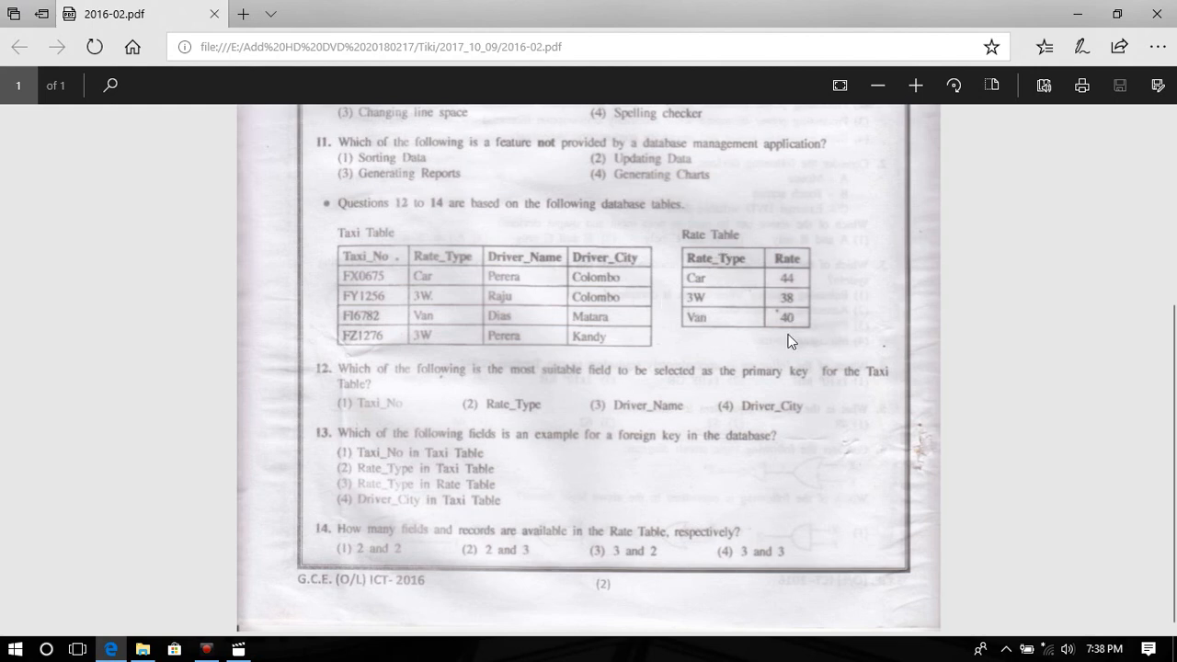
mouse_move(798, 261)
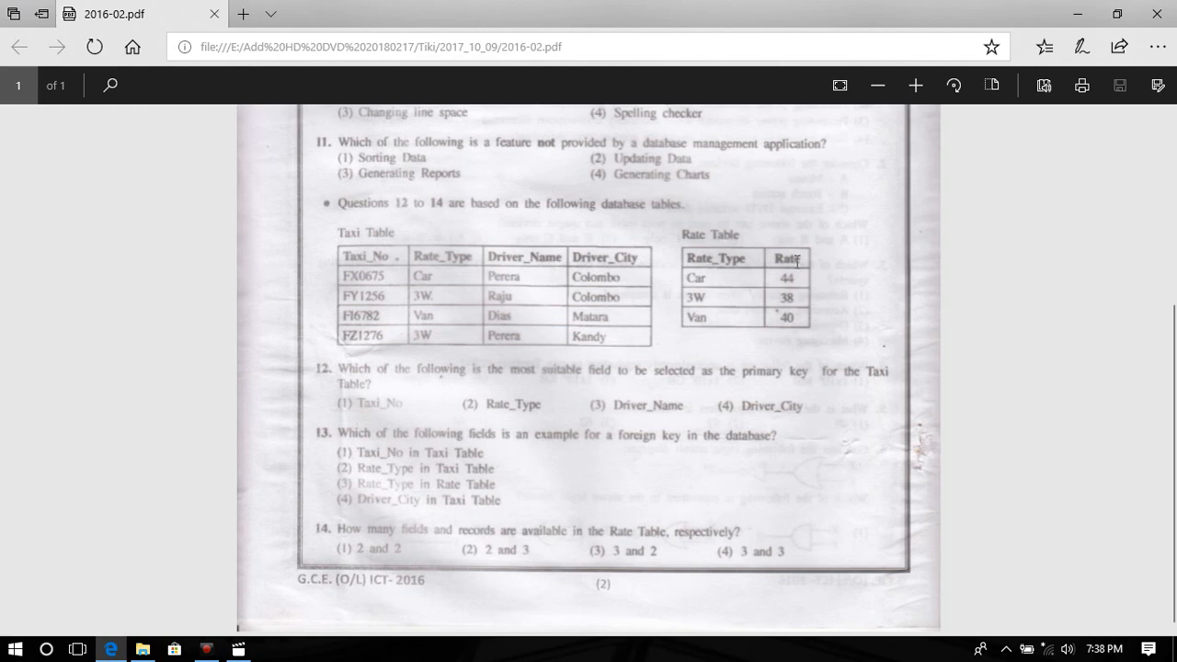
mouse_move(393, 567)
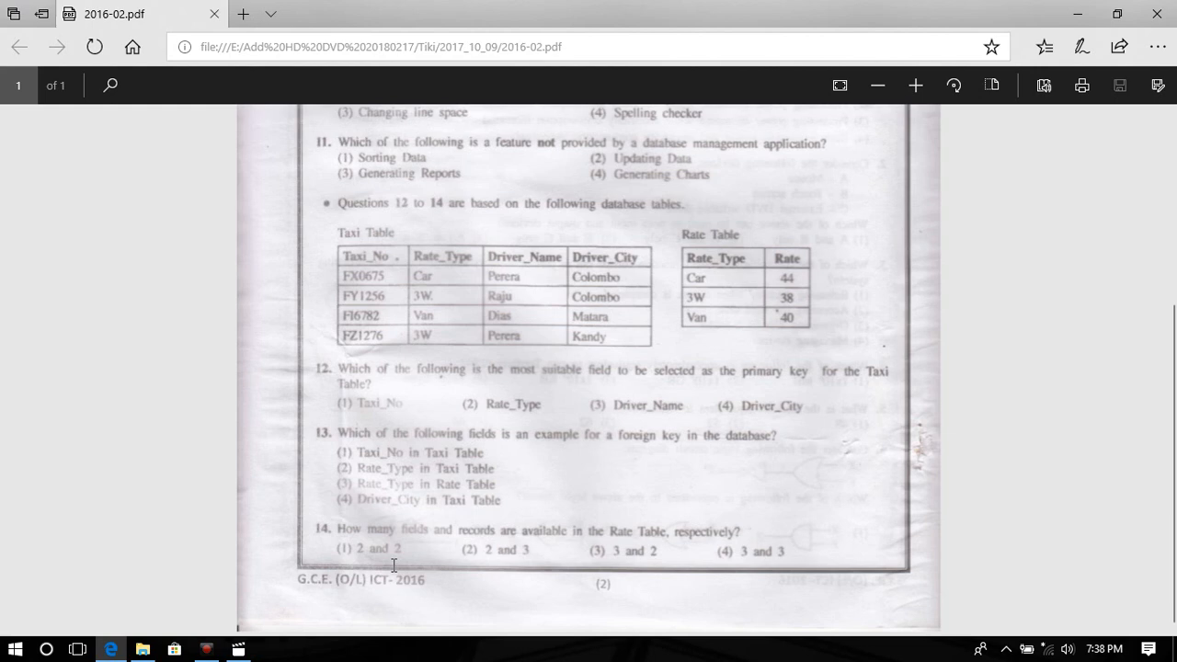
mouse_move(724, 456)
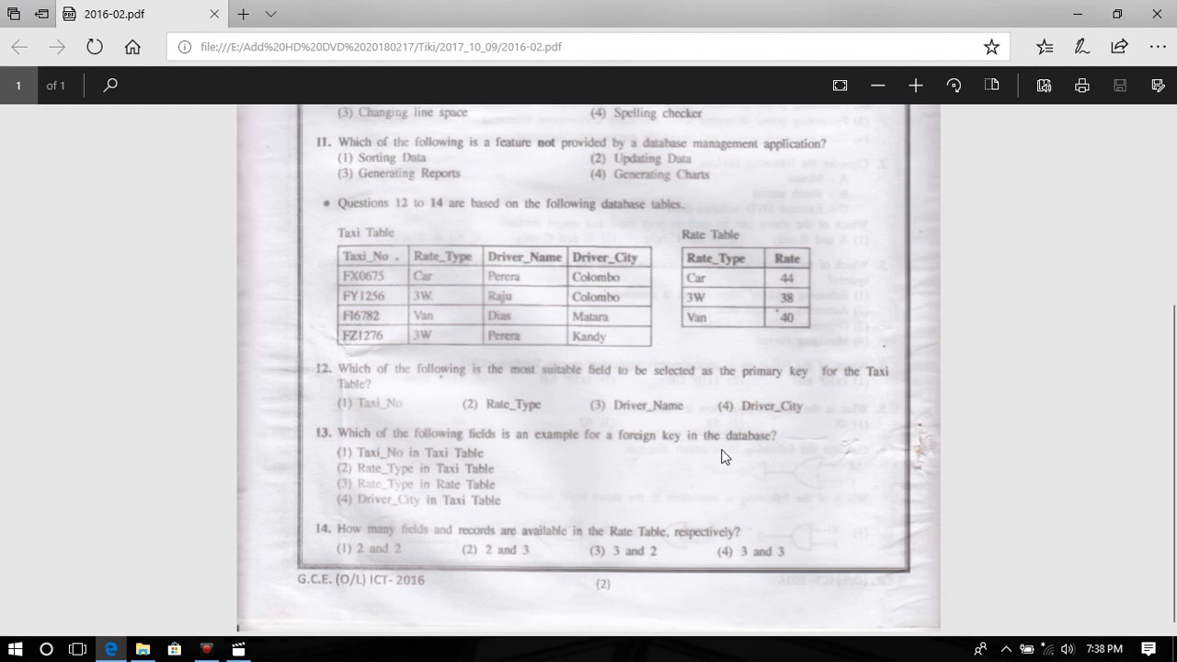
mouse_move(681, 293)
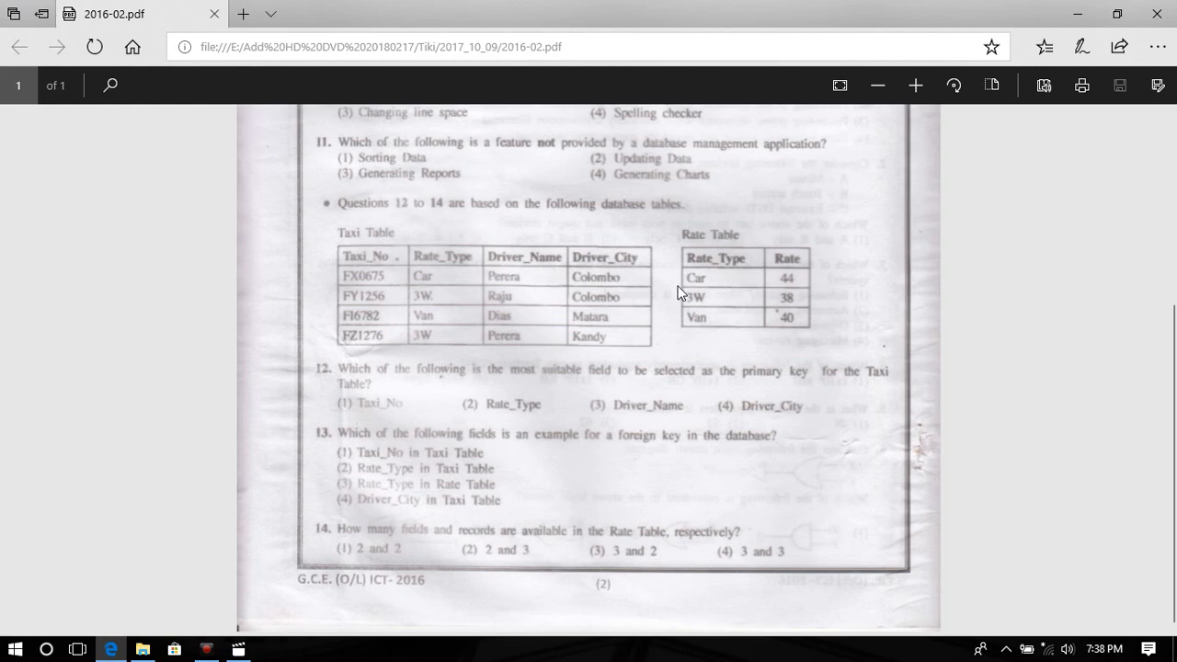
mouse_move(640, 277)
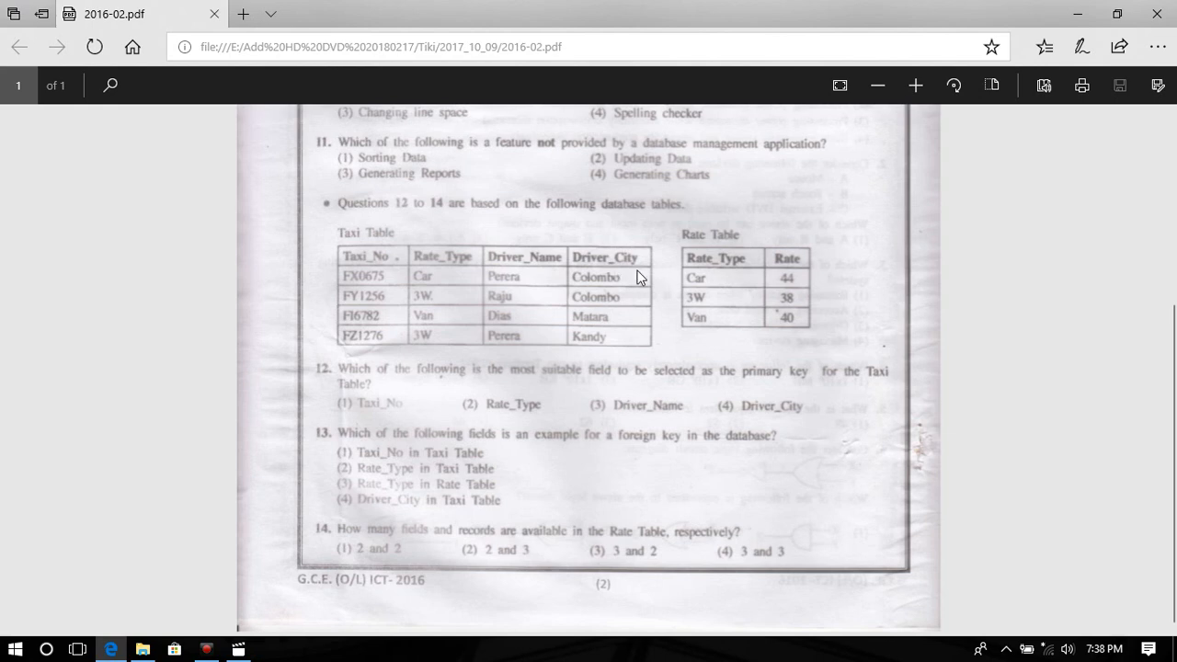
mouse_move(838, 328)
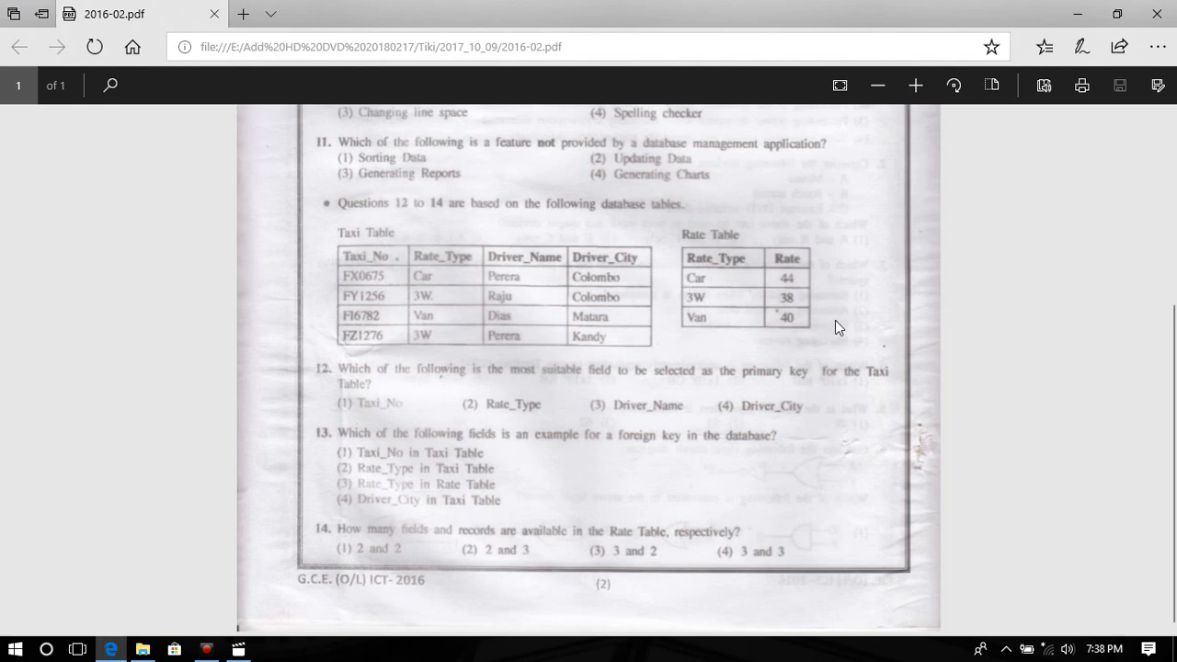
mouse_move(742, 283)
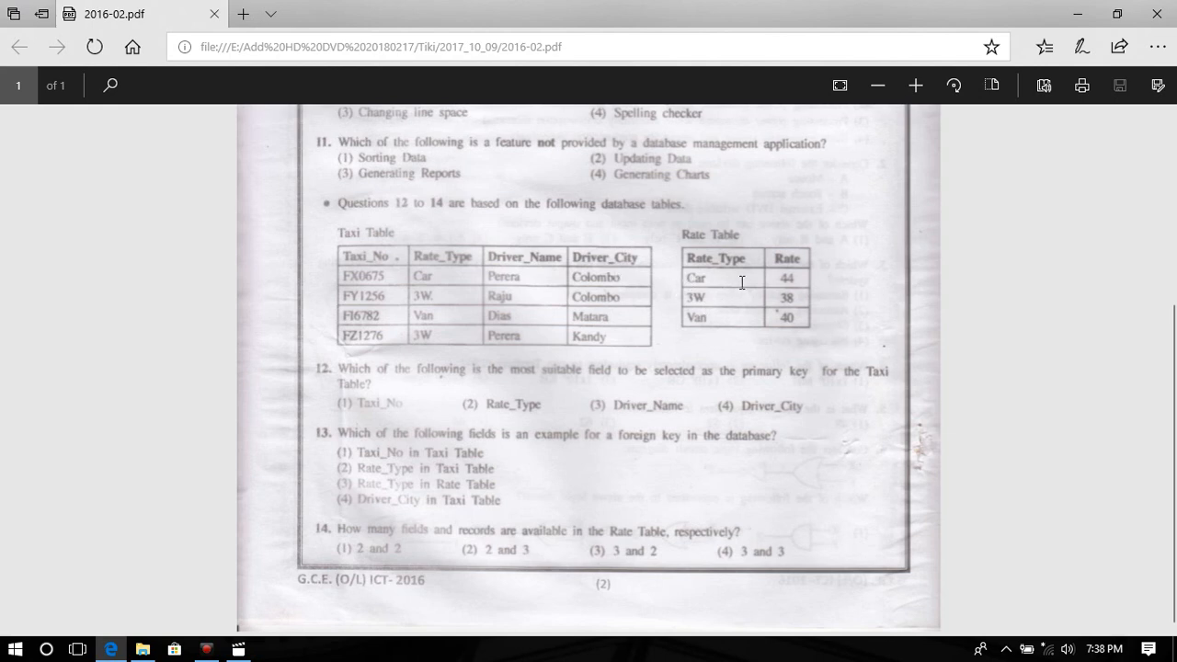
mouse_move(802, 287)
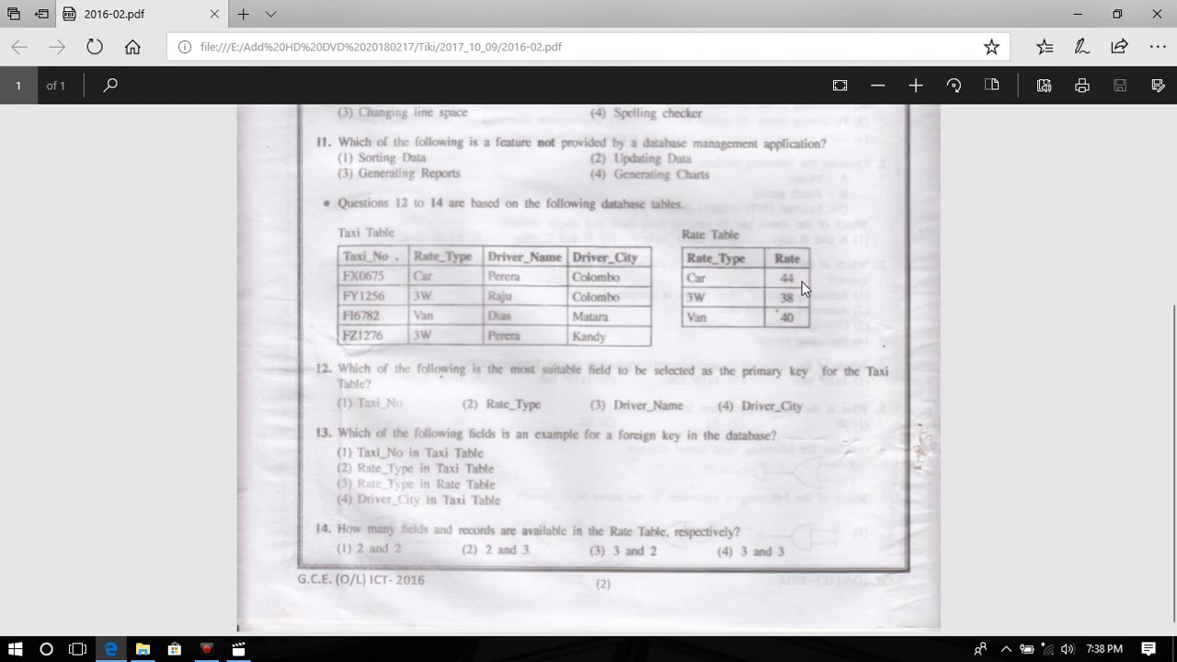
mouse_move(834, 290)
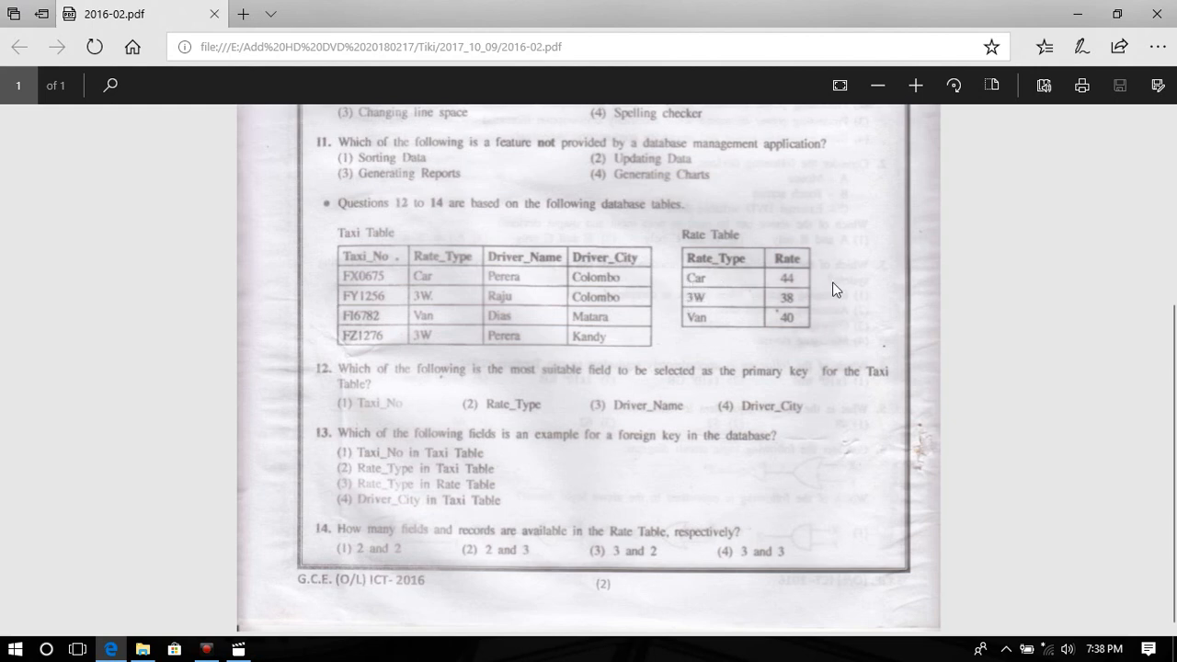
mouse_move(697, 292)
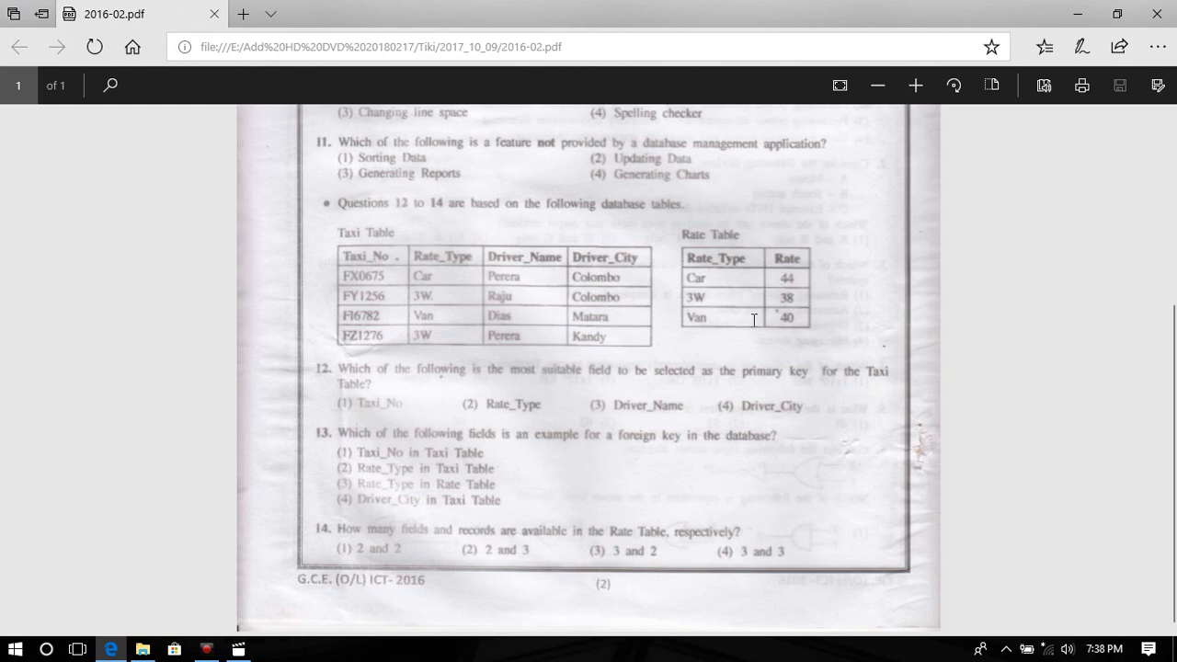
mouse_move(458, 551)
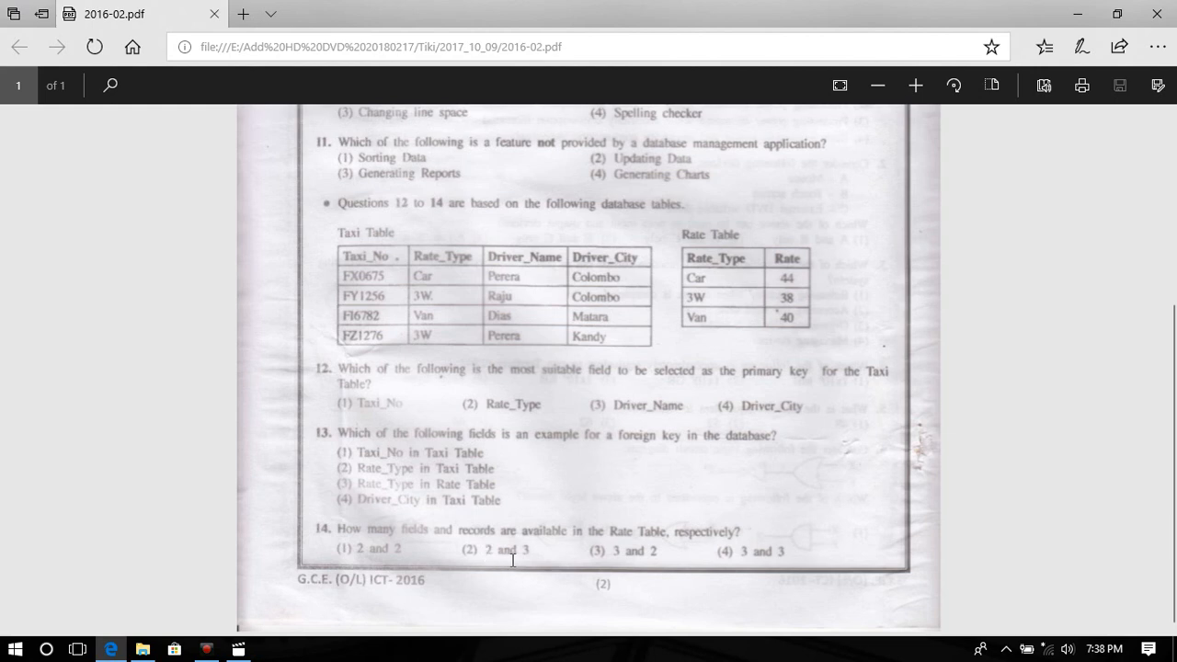
mouse_move(382, 362)
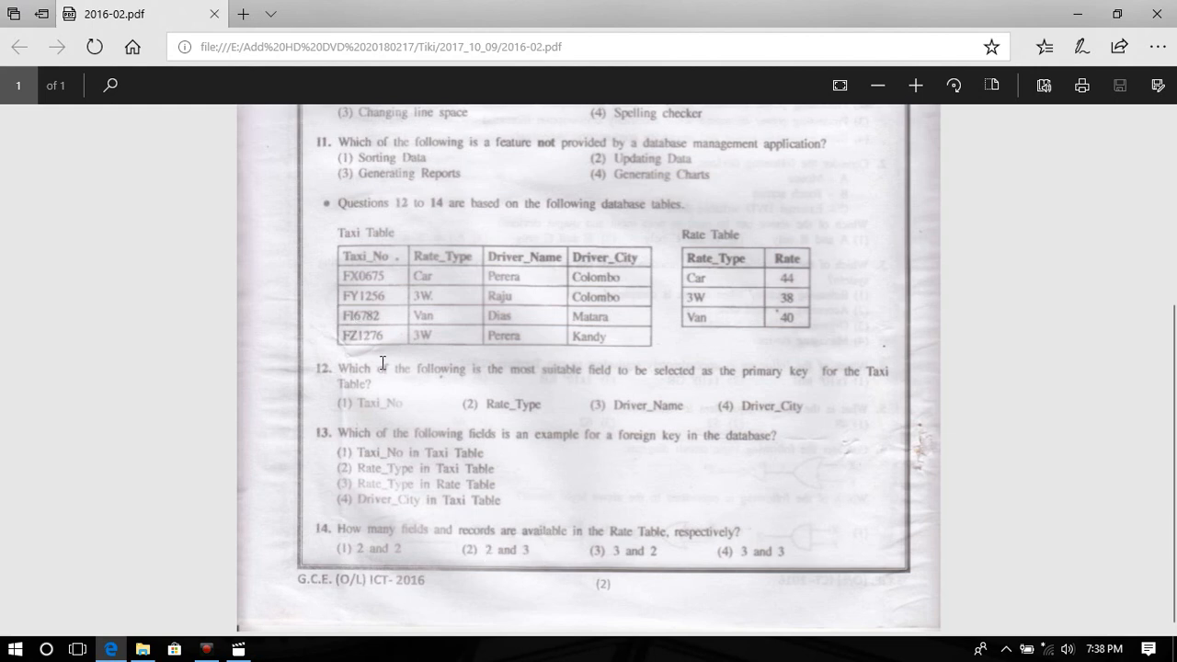
mouse_move(386, 523)
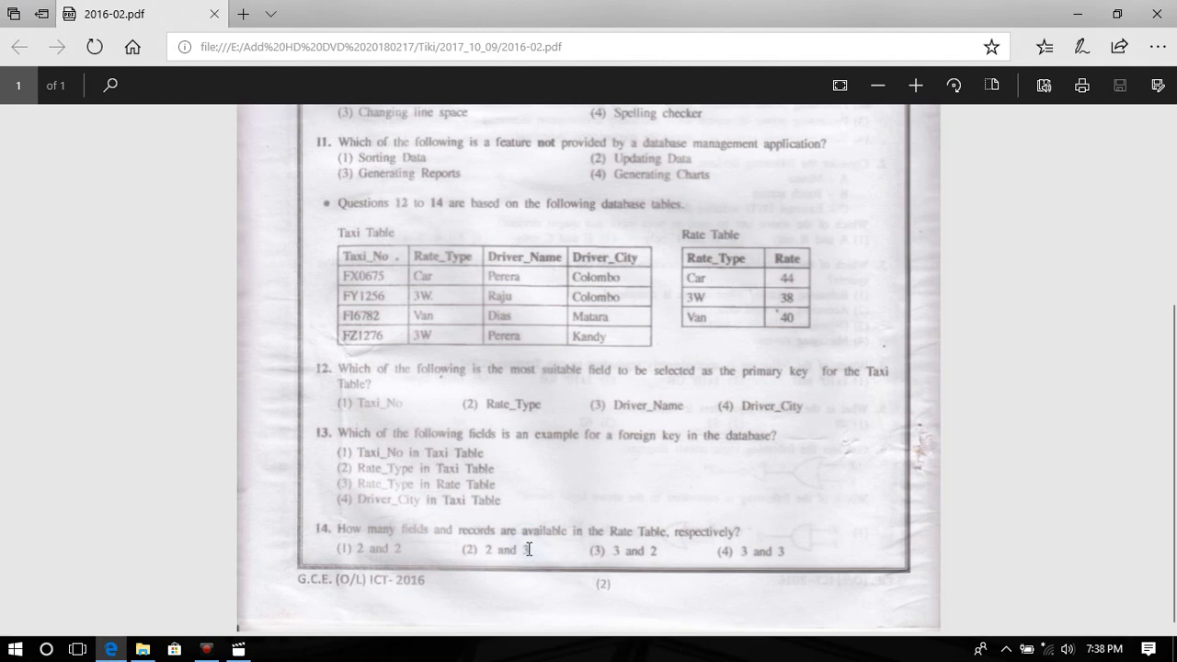
mouse_move(798, 447)
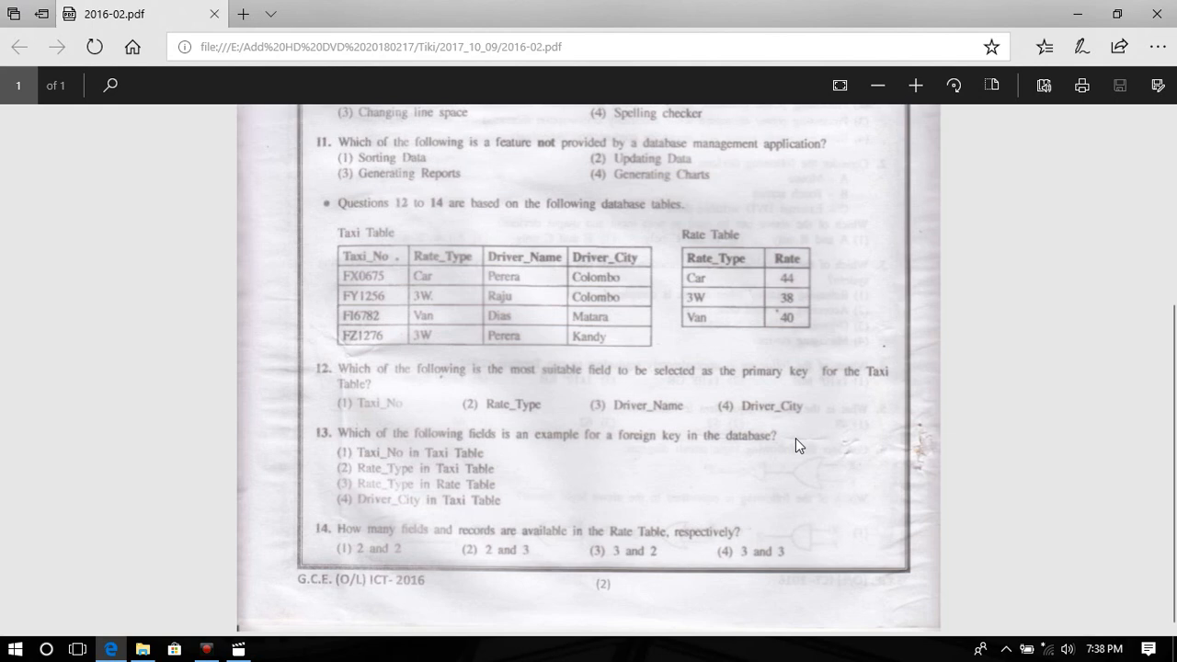
mouse_move(610, 437)
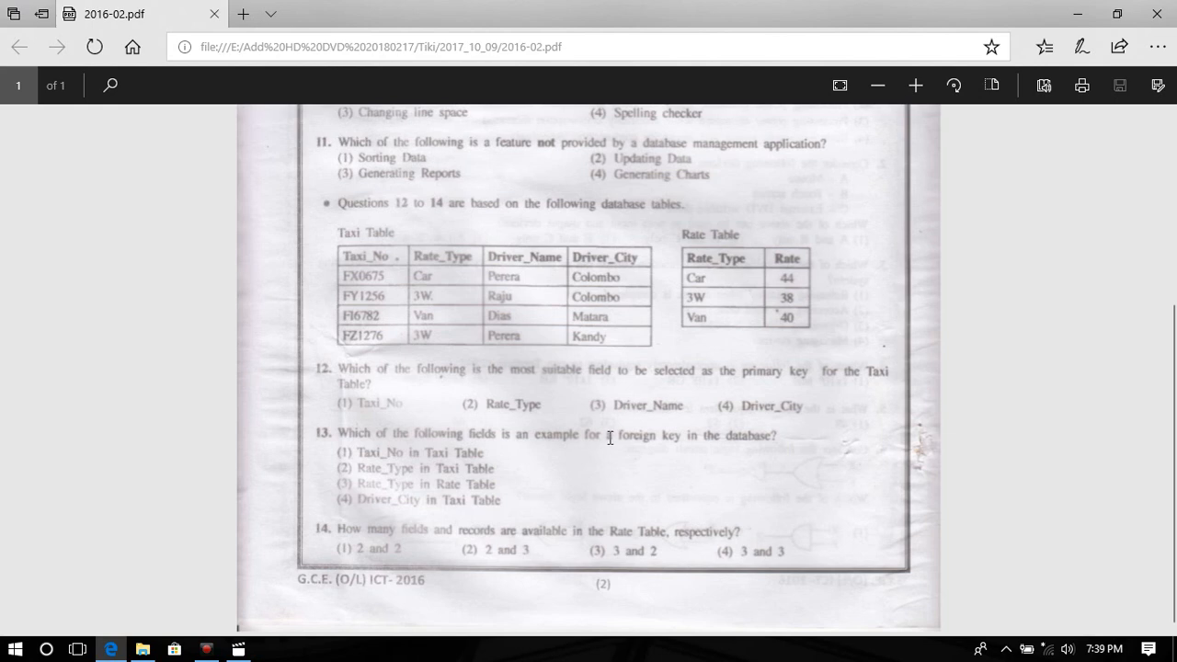